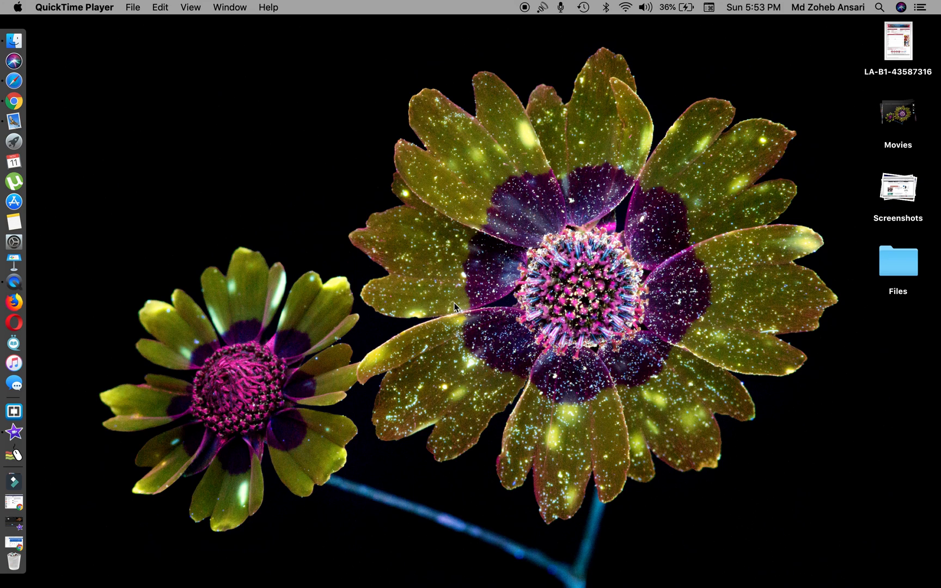
{"action": "mouse_move", "coordinate": [310, 218]}
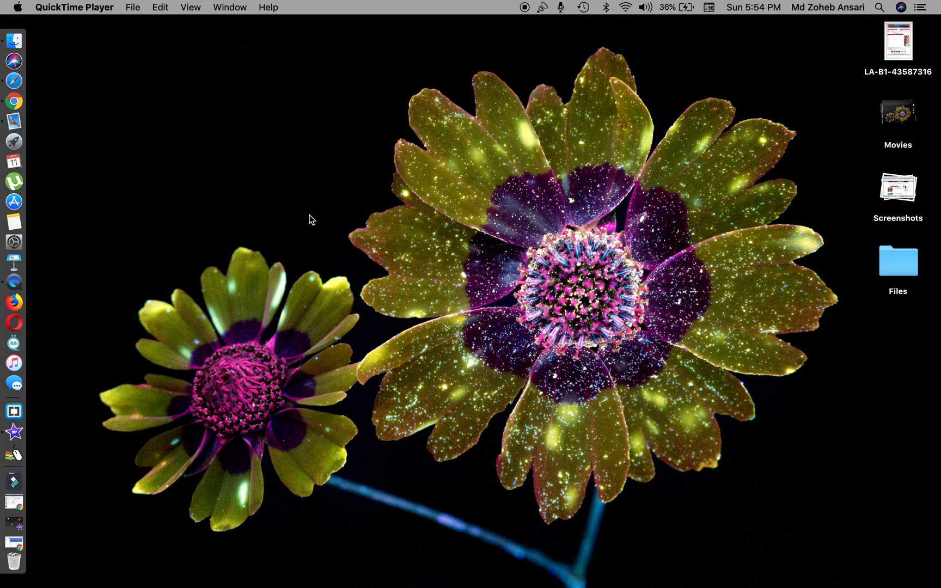
{"action": "mouse_move", "coordinate": [14, 201]}
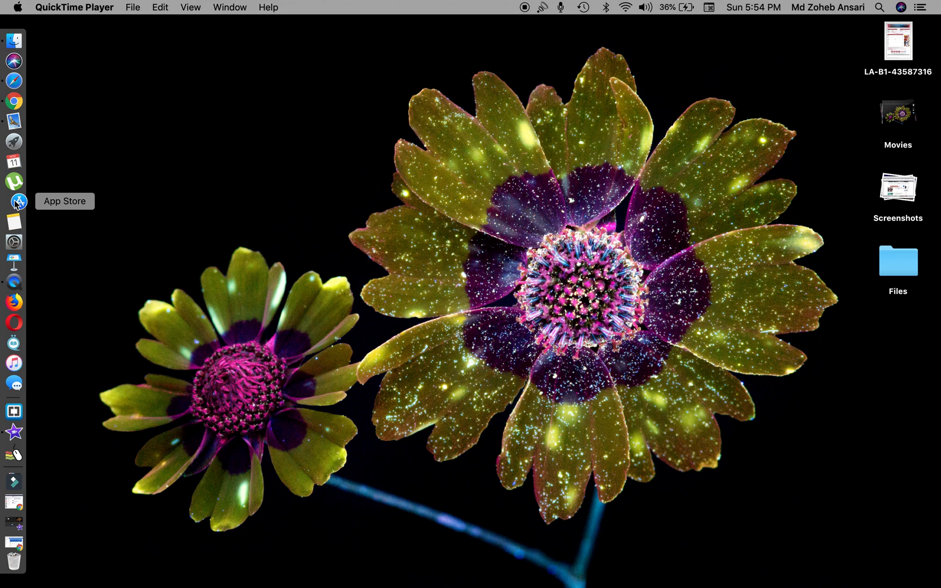
Search the App Store for 'draw on my screen ez' using the suggested completion.
{"action": "left_click", "coordinate": [14, 202]}
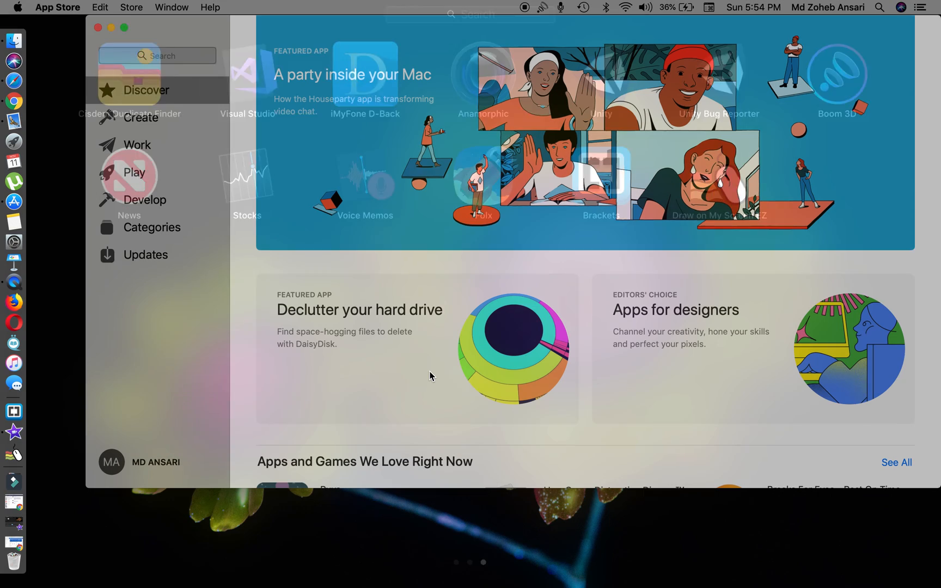
{"action": "left_click", "coordinate": [158, 55]}
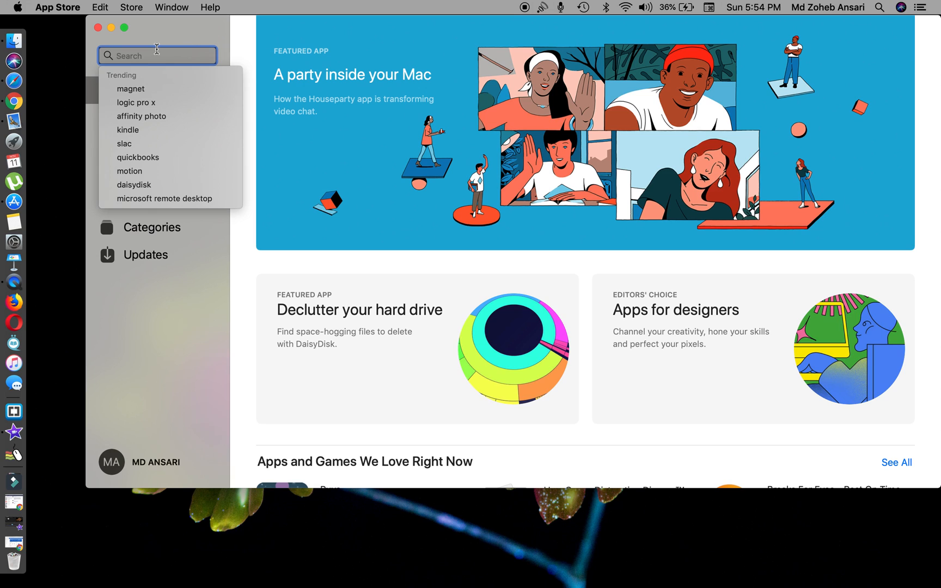
{"action": "type", "text": "draw on my s"}
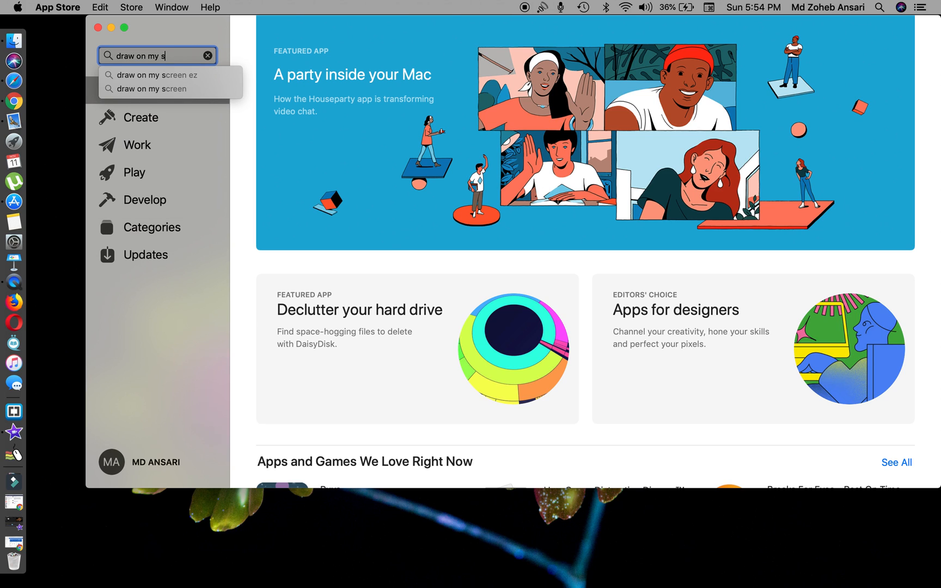
{"action": "left_click", "coordinate": [158, 74]}
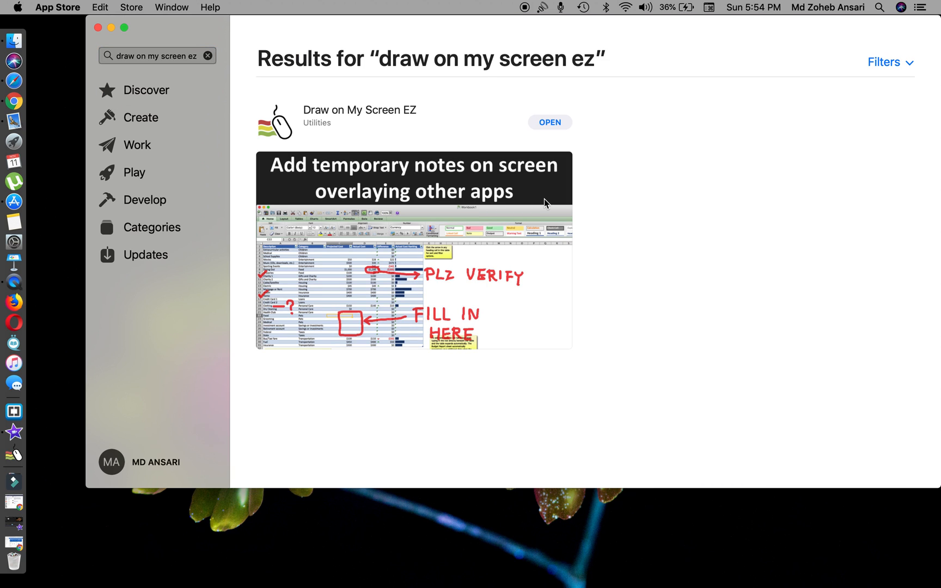
View the Draw on My Screen EZ product page, scrolling through Ratings & Reviews and Information.
{"action": "left_click", "coordinate": [359, 110]}
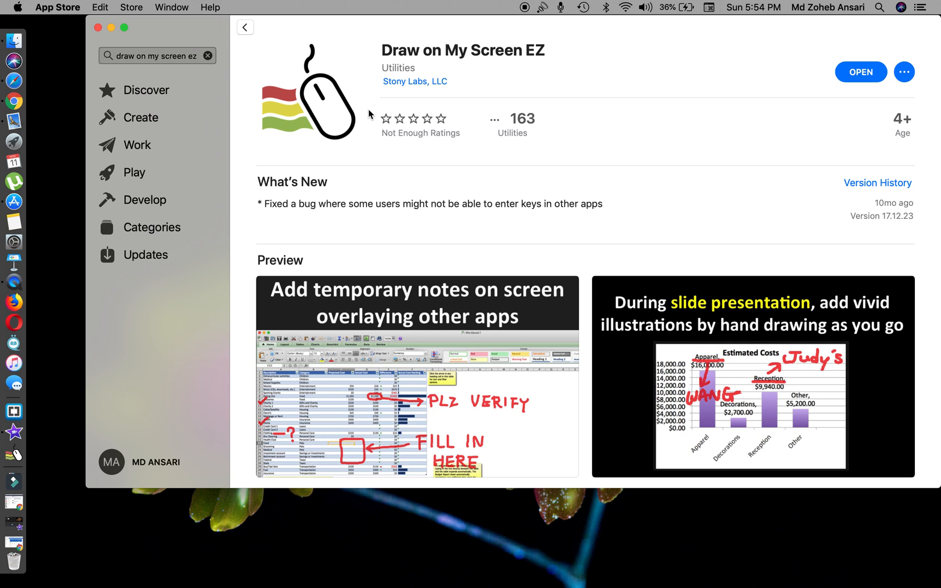
{"action": "scroll", "scroll_direction": "down", "scroll_amount": 3}
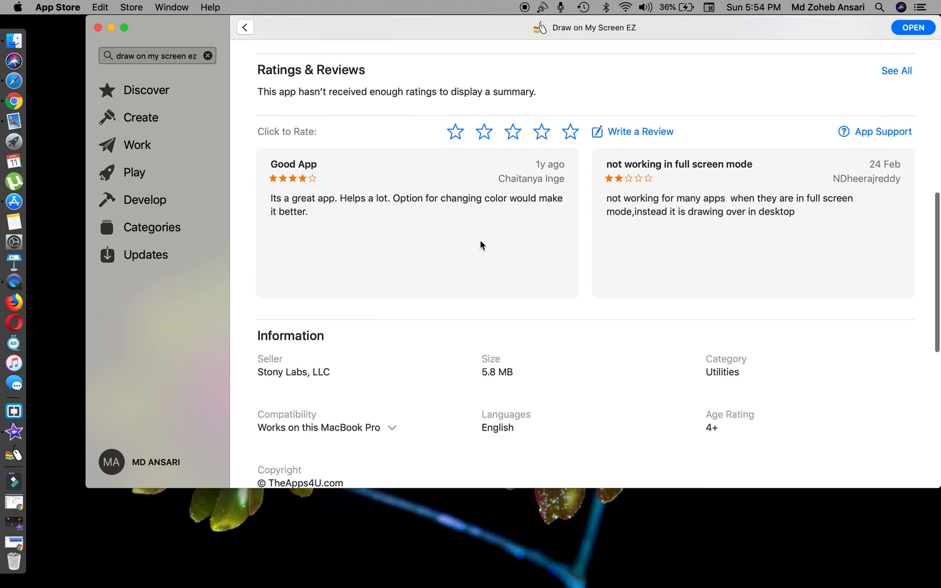
{"action": "scroll", "scroll_direction": "down", "scroll_amount": 3}
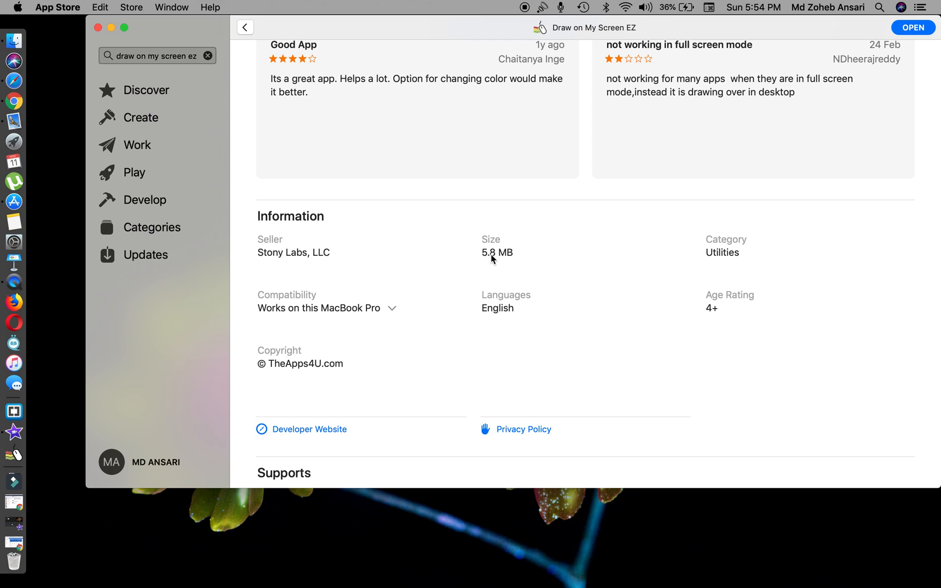
{"action": "scroll", "scroll_direction": "up", "scroll_amount": 3}
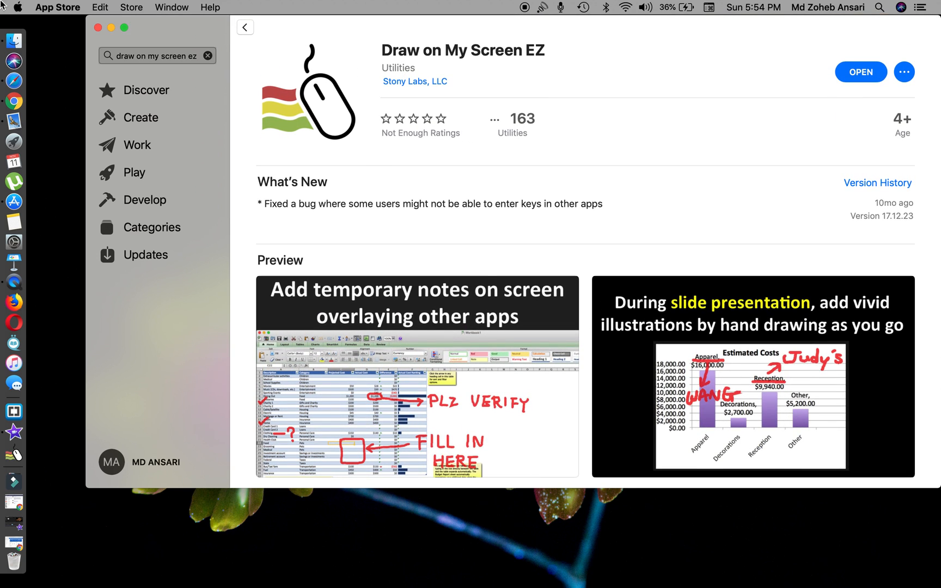
Launch Draw on My Screen EZ from Launchpad to show its drawing instructions.
{"action": "left_click", "coordinate": [13, 141]}
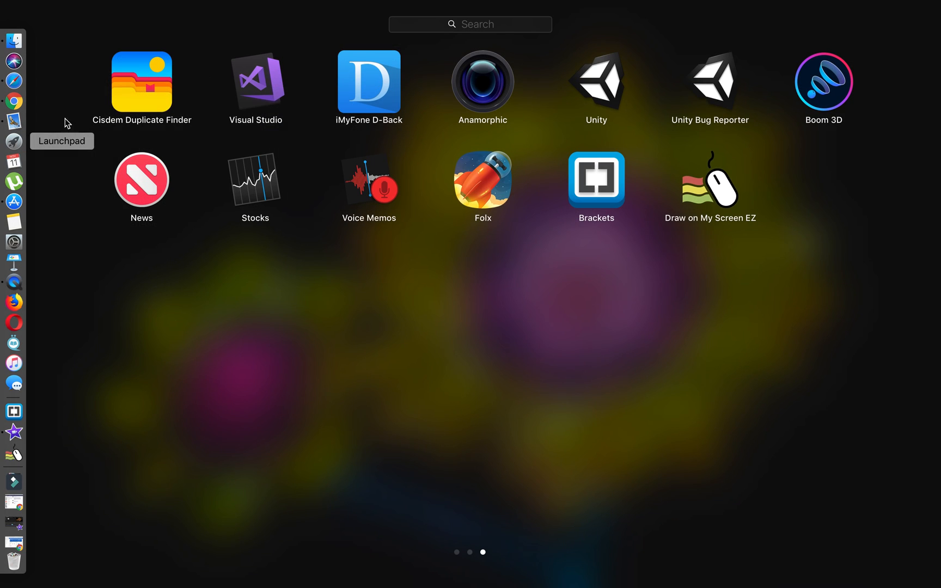
{"action": "mouse_move", "coordinate": [704, 200]}
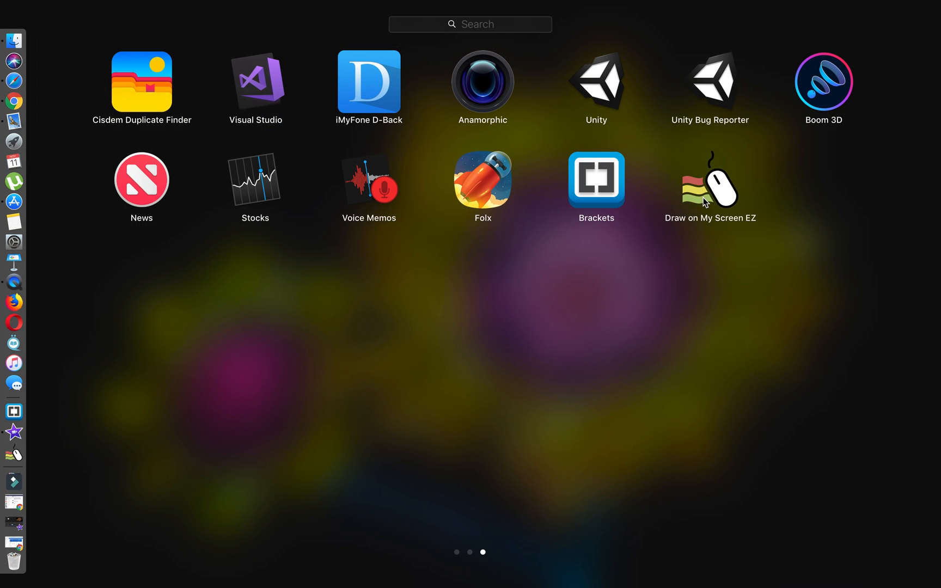
{"action": "left_click", "coordinate": [709, 180]}
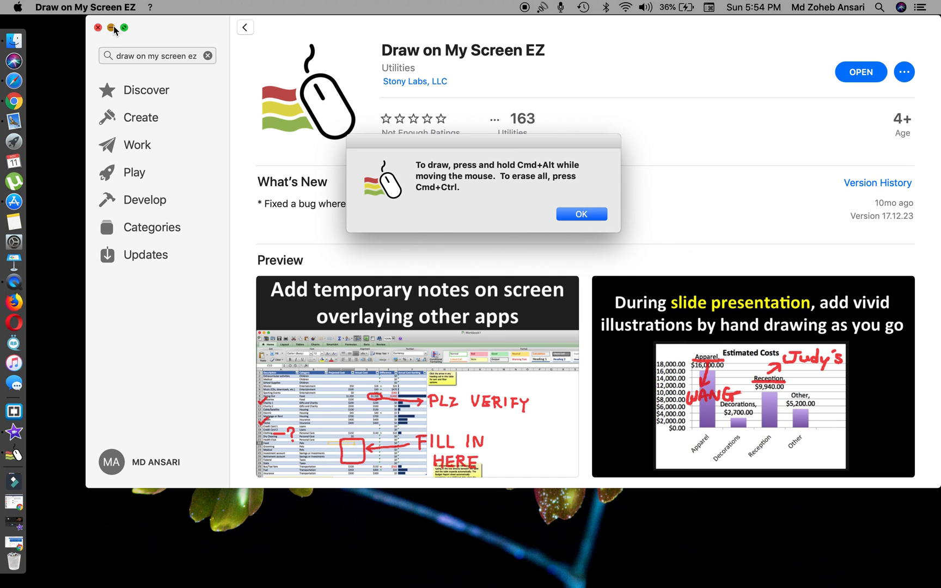
Minimize the App Store window and dismiss the instructions dialog with OK.
{"action": "left_click", "coordinate": [111, 28]}
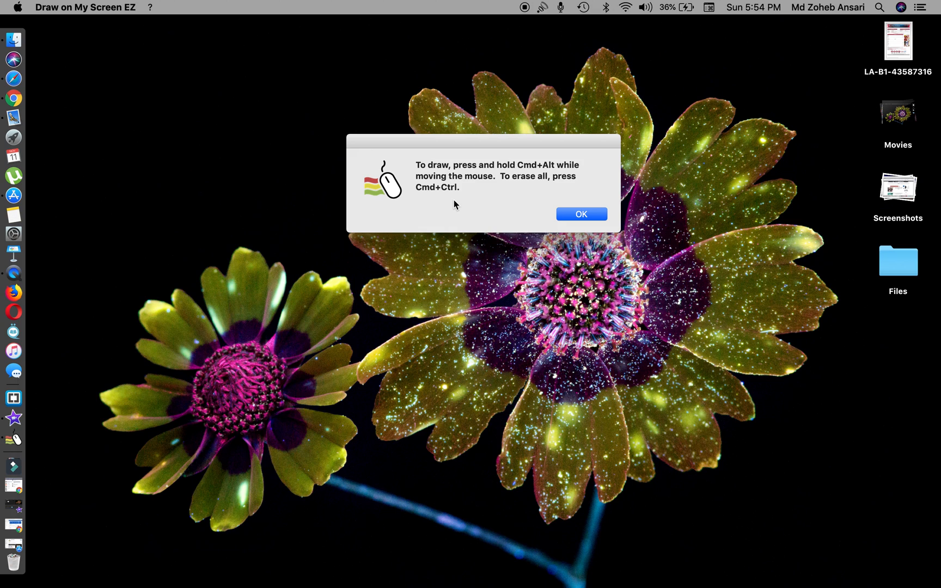
{"action": "left_click", "coordinate": [581, 214]}
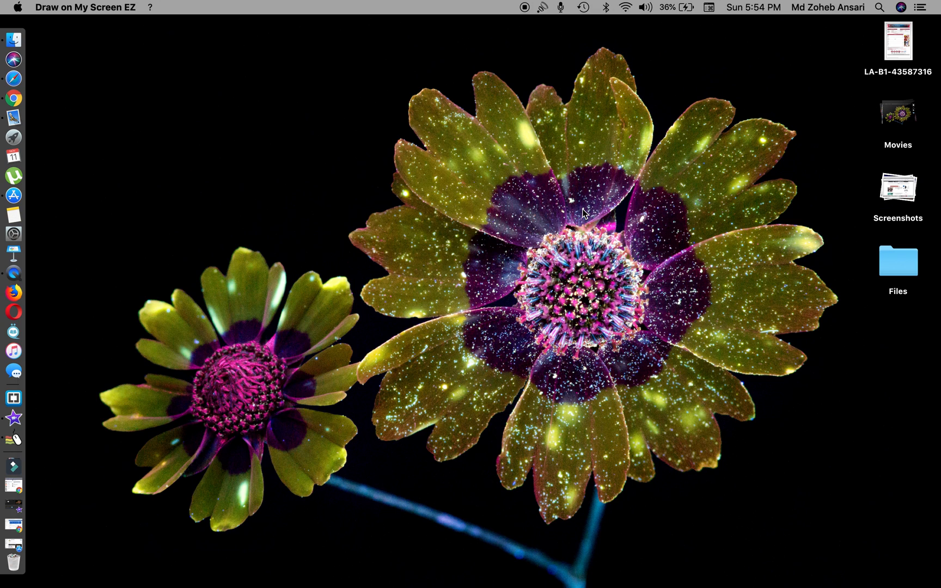
{"action": "mouse_move", "coordinate": [95, 189]}
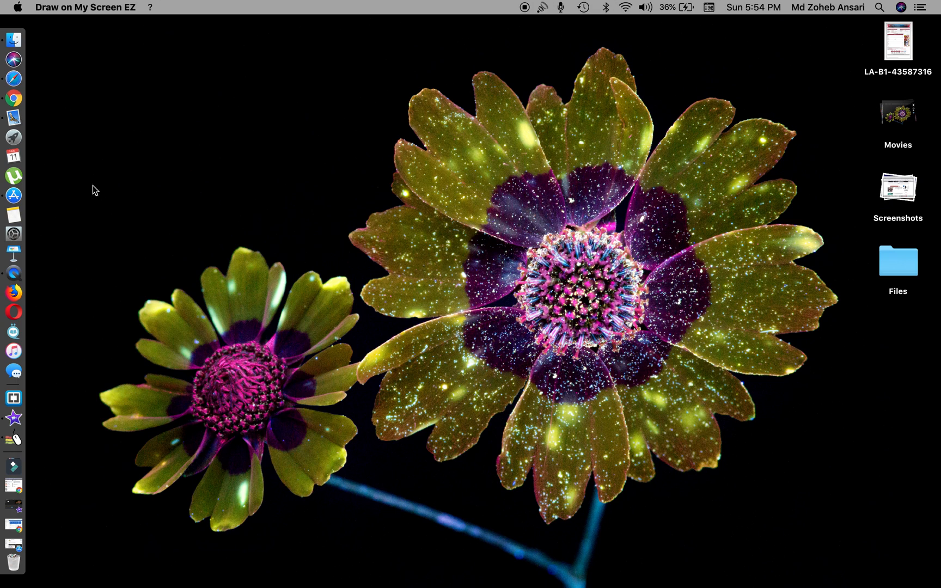
{"action": "mouse_move", "coordinate": [283, 299]}
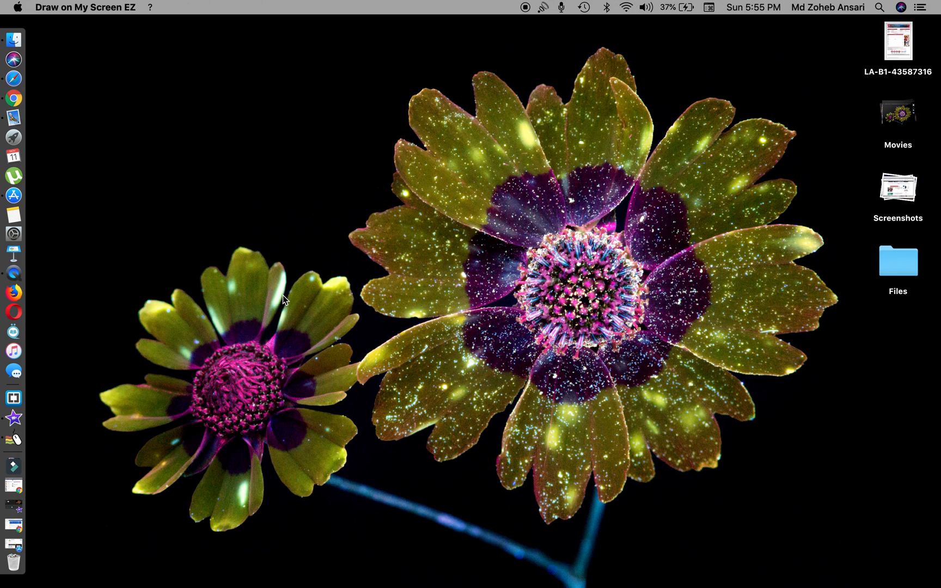
Draw red freehand loops over the desktop flowers while holding Cmd+Alt.
{"action": "left_click_drag", "start_coordinate": [285, 300], "coordinate": [294, 278]}
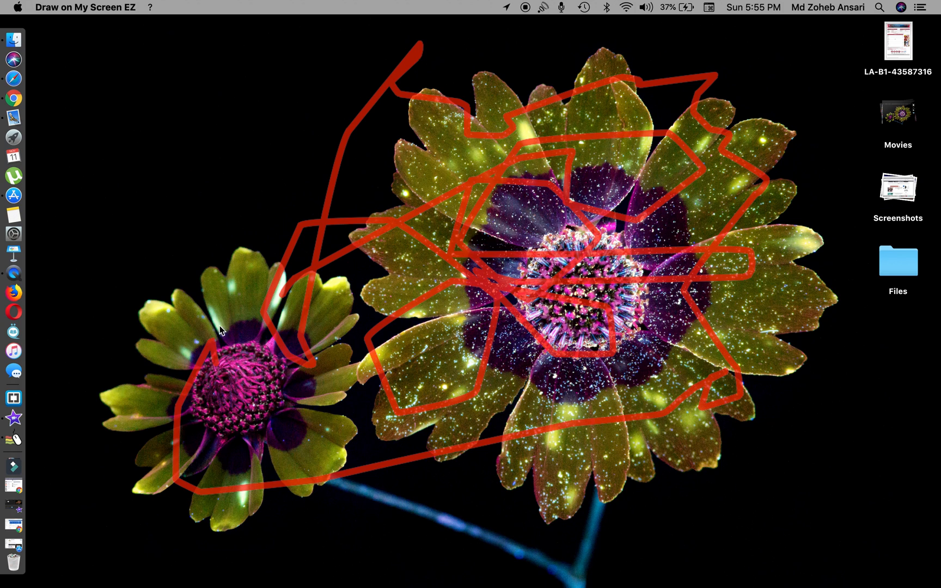
{"action": "mouse_move", "coordinate": [238, 201]}
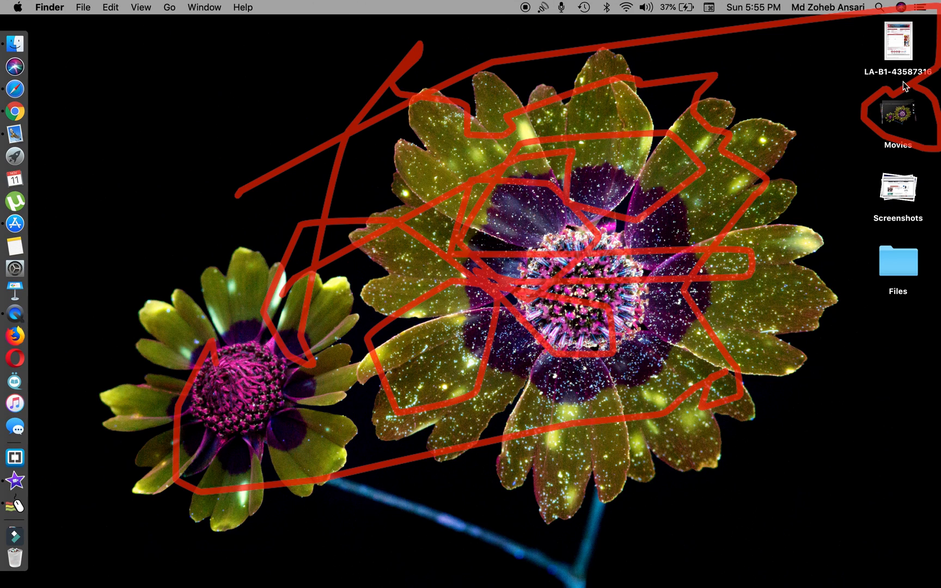
{"action": "mouse_move", "coordinate": [758, 83]}
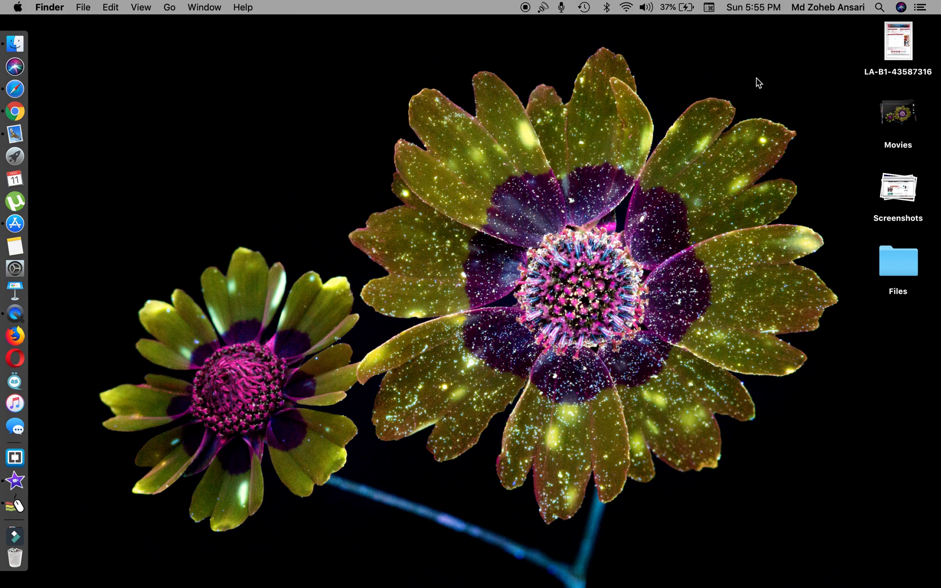
{"action": "mouse_move", "coordinate": [531, 127]}
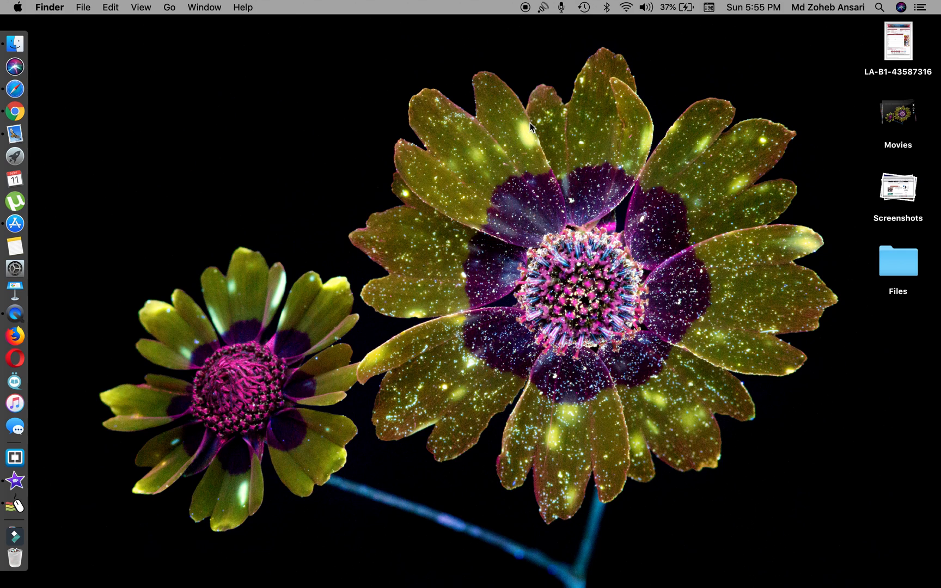
Reopen the App Store window from the Dock after erasing the drawings.
{"action": "left_click", "coordinate": [14, 223]}
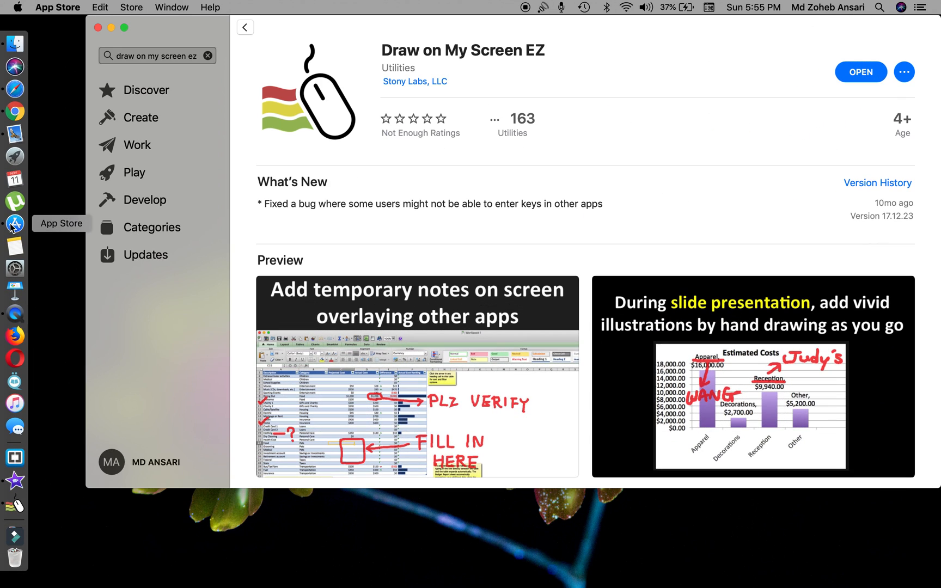